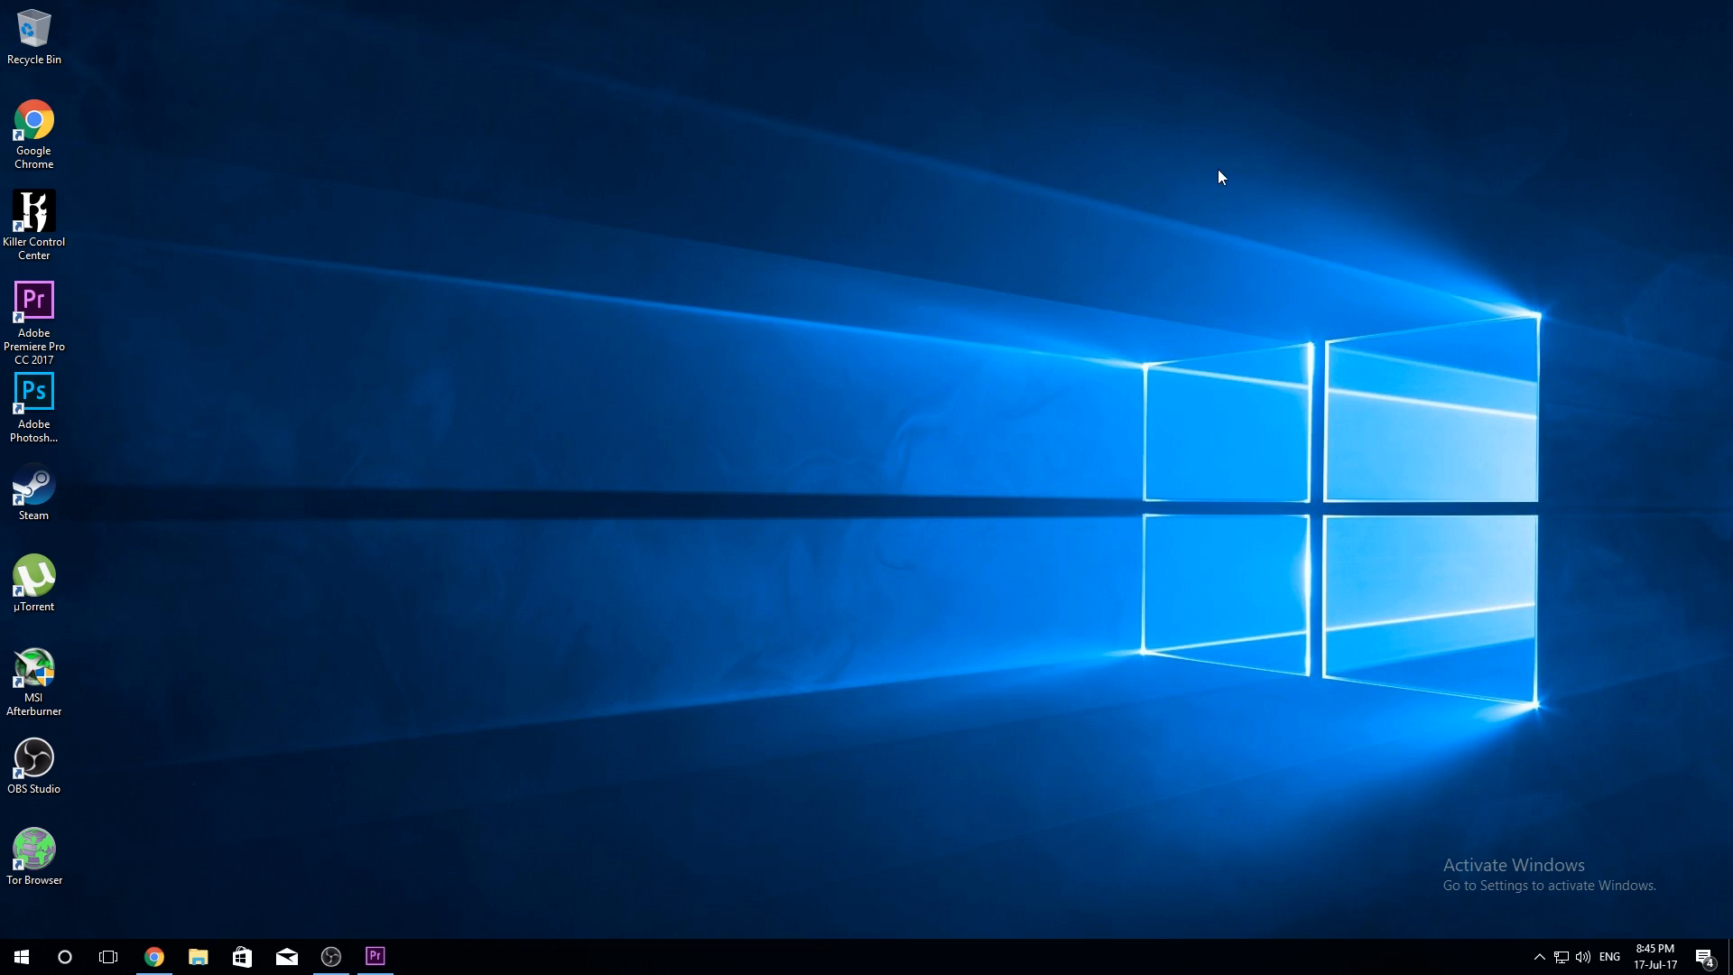
pyautogui.moveTo(1294, 161)
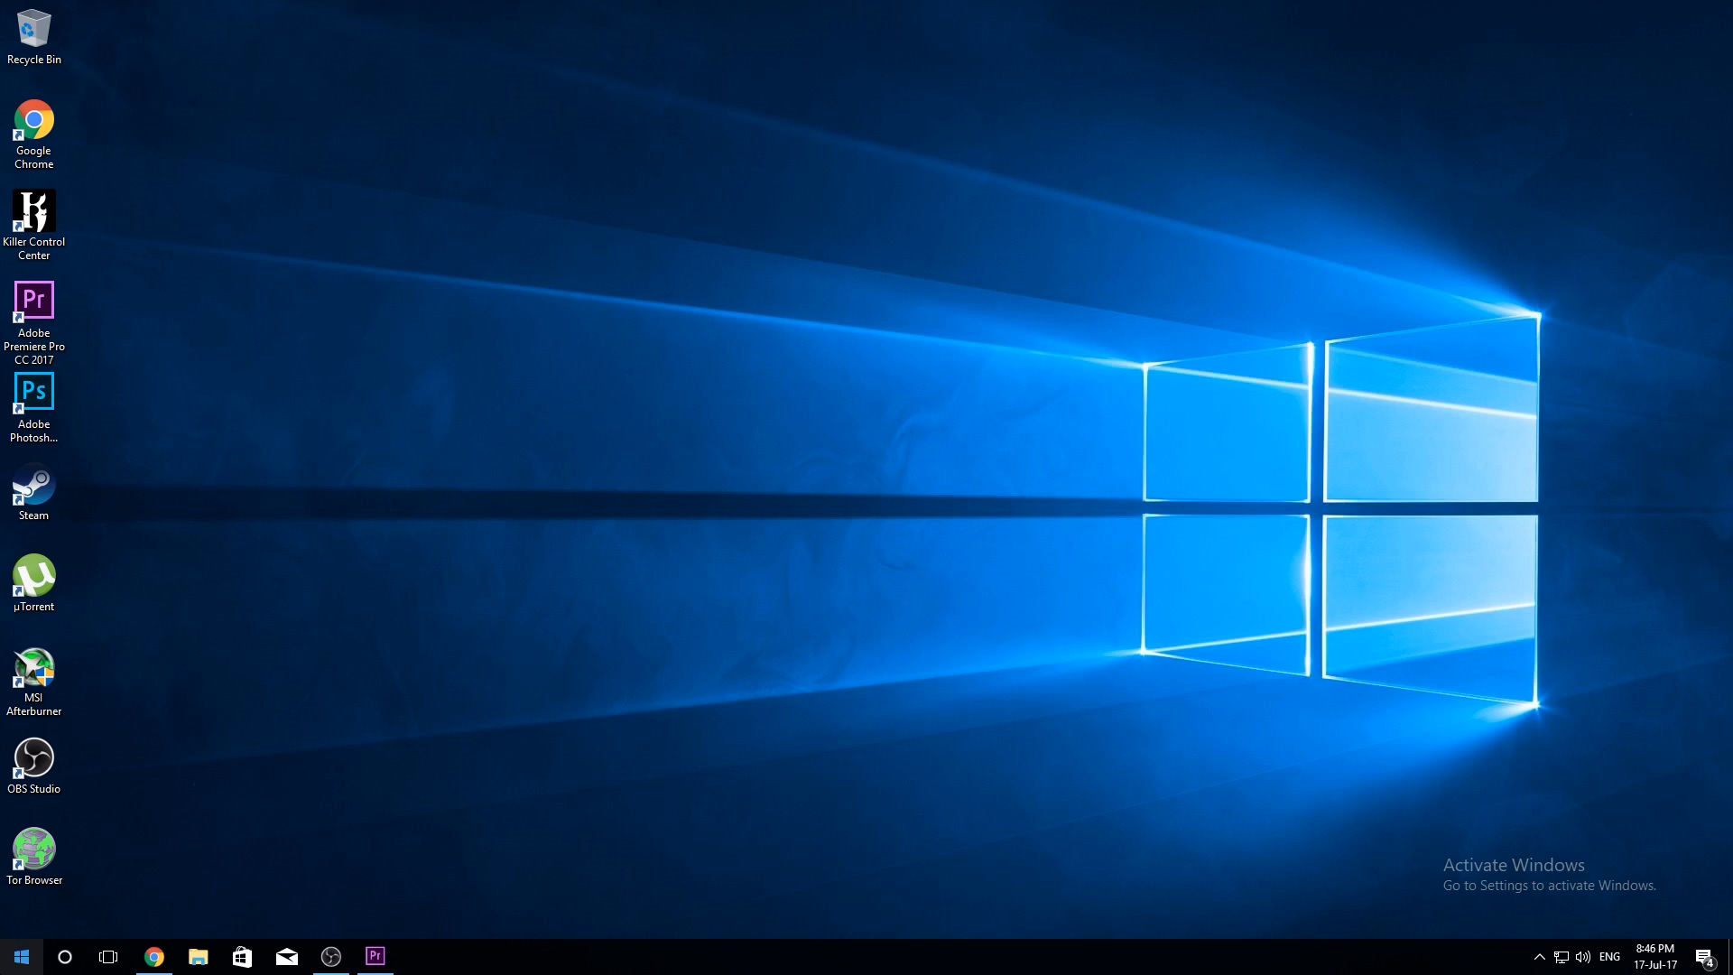
# - Select TslGame in the PUBG Win64 folder, glance at the DLL download pages, and return
pyautogui.write('notepad')
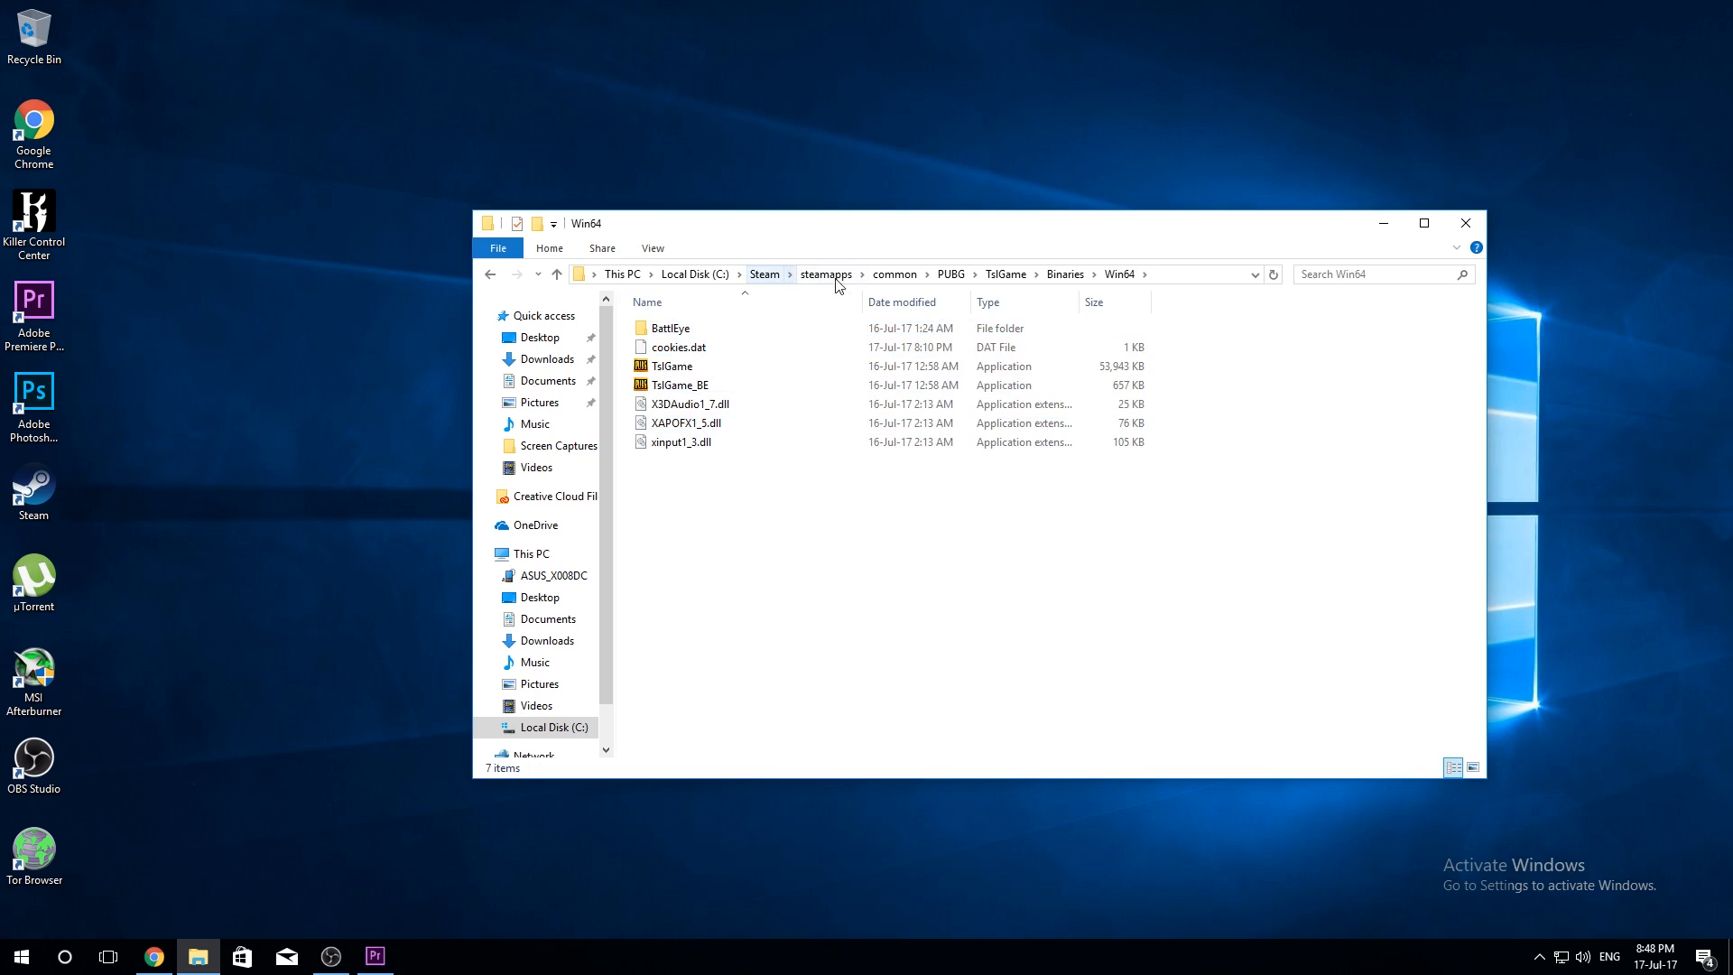
pyautogui.moveTo(895, 275)
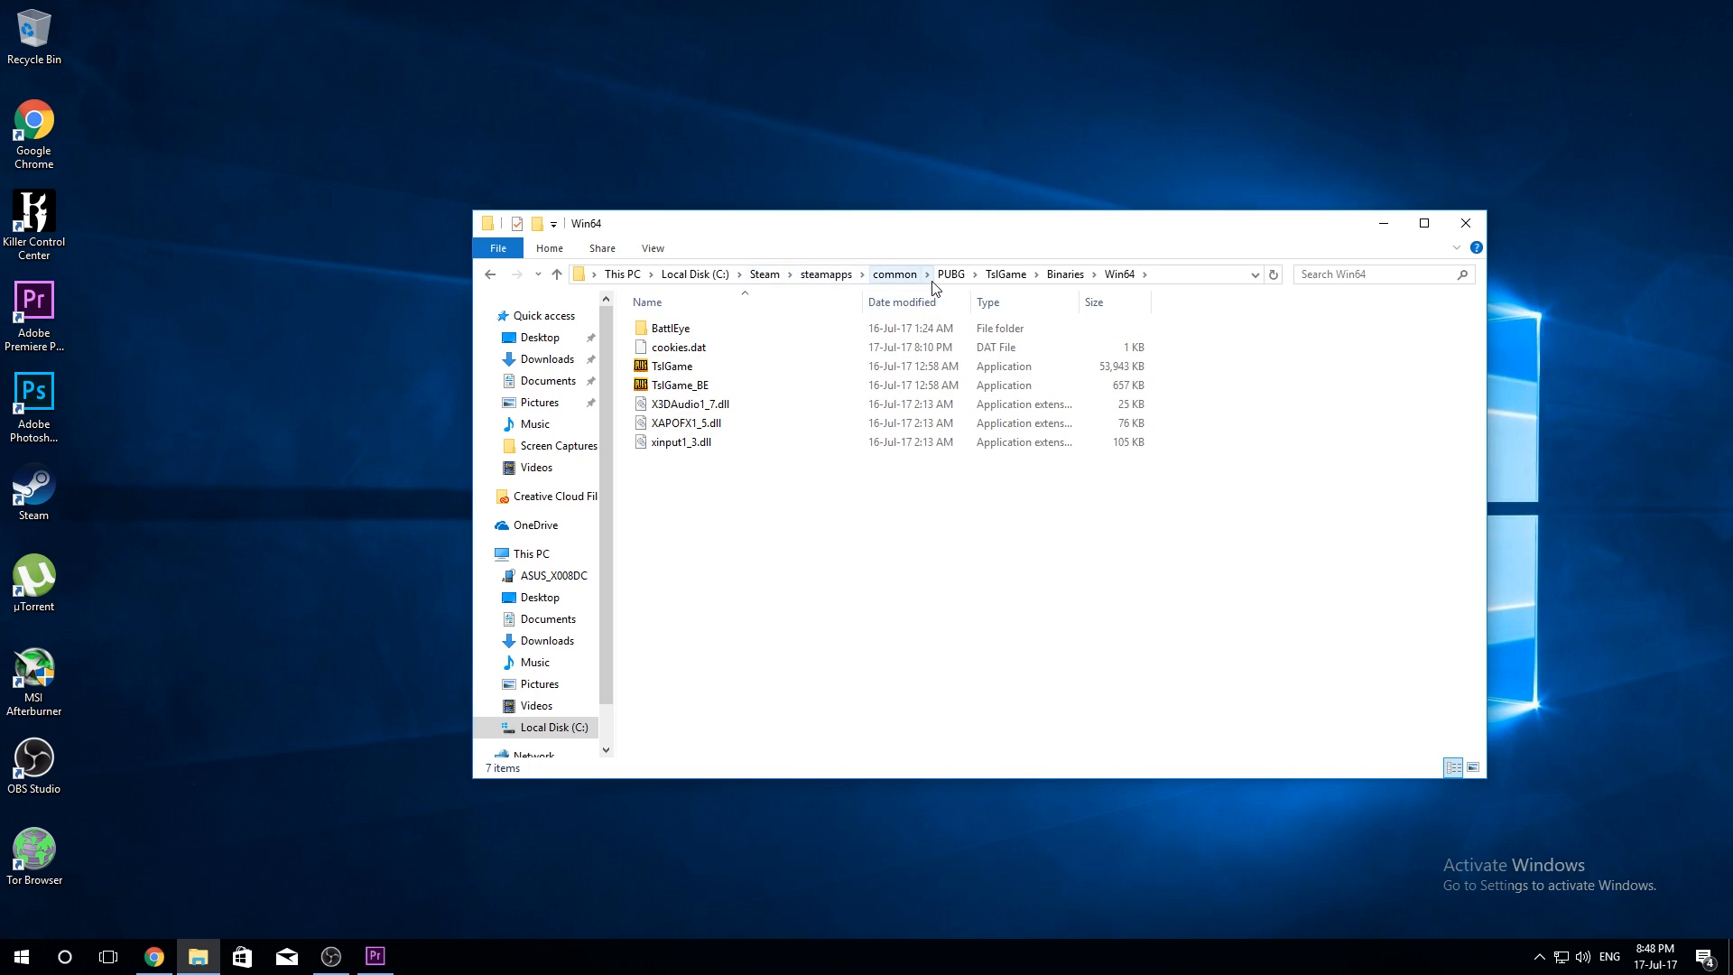
pyautogui.moveTo(1087, 279)
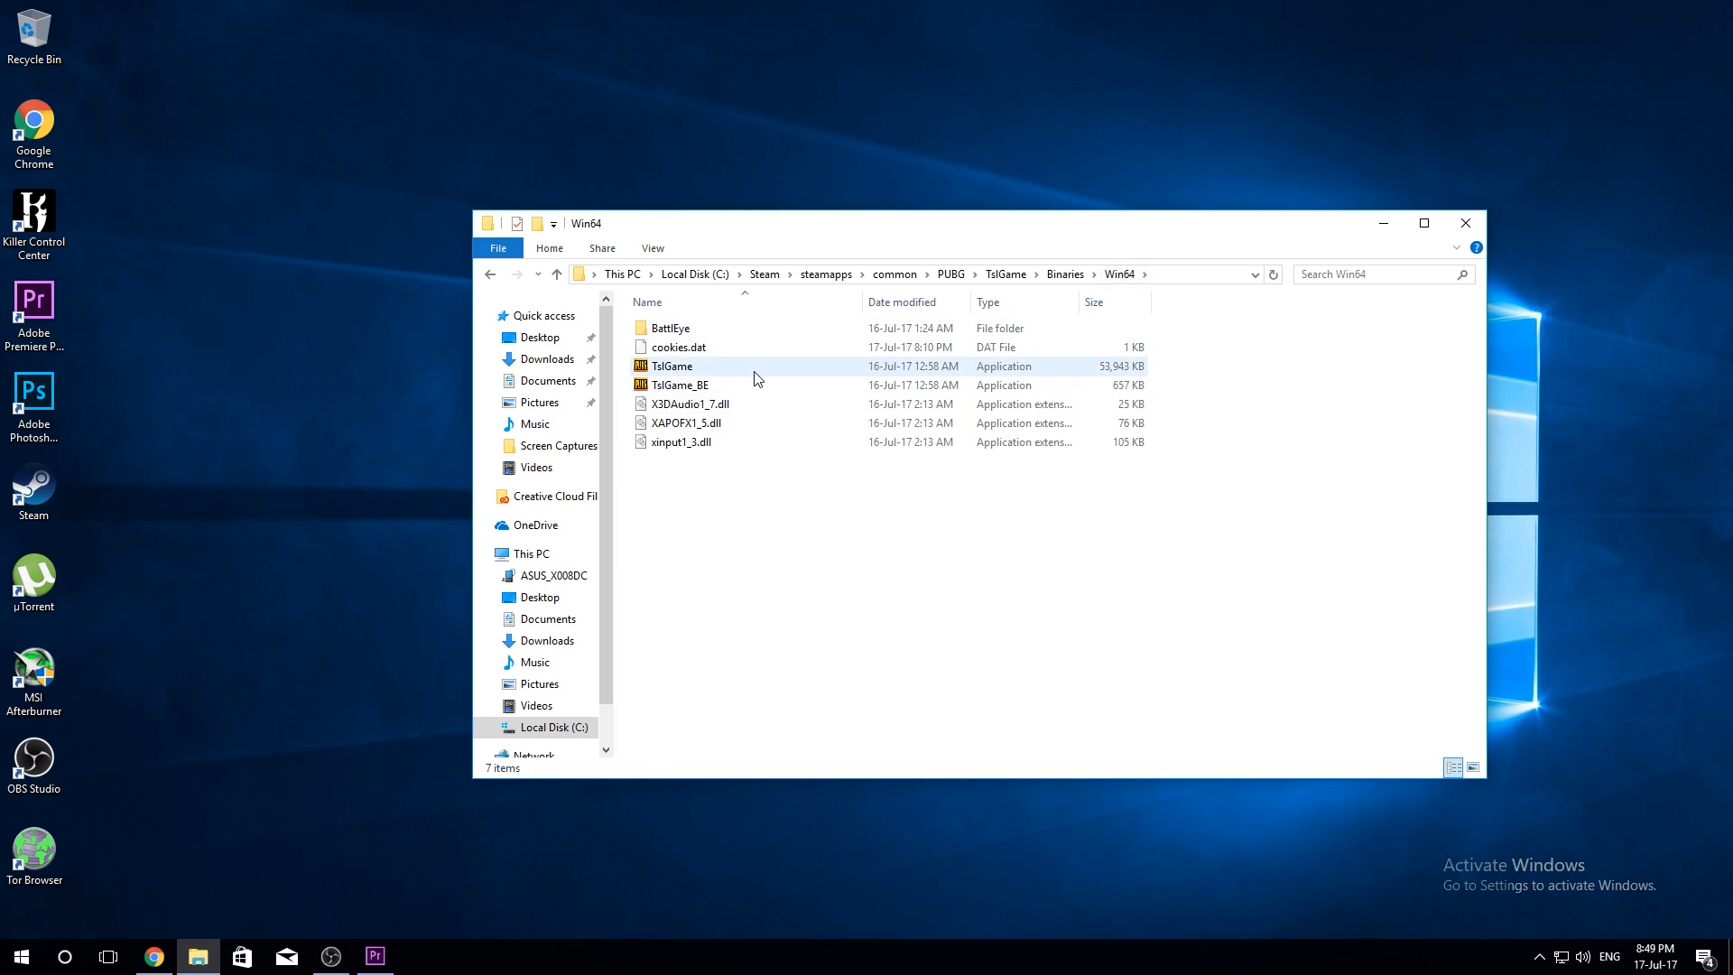
pyautogui.click(670, 366)
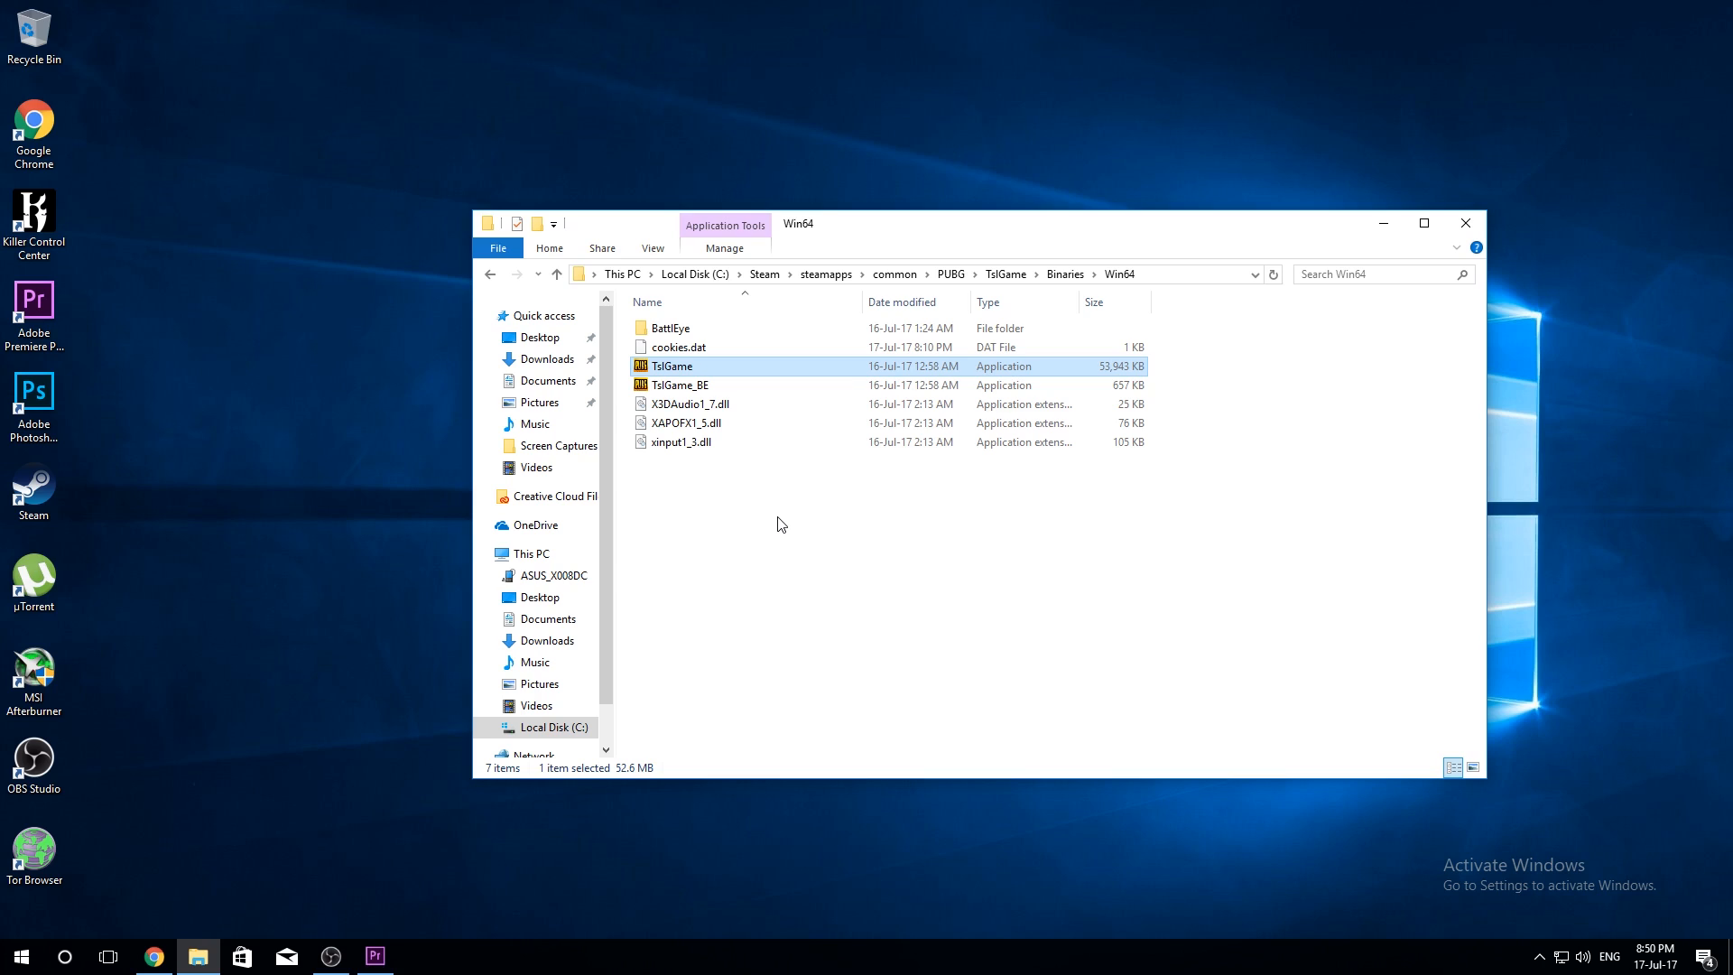
pyautogui.moveTo(1107, 501)
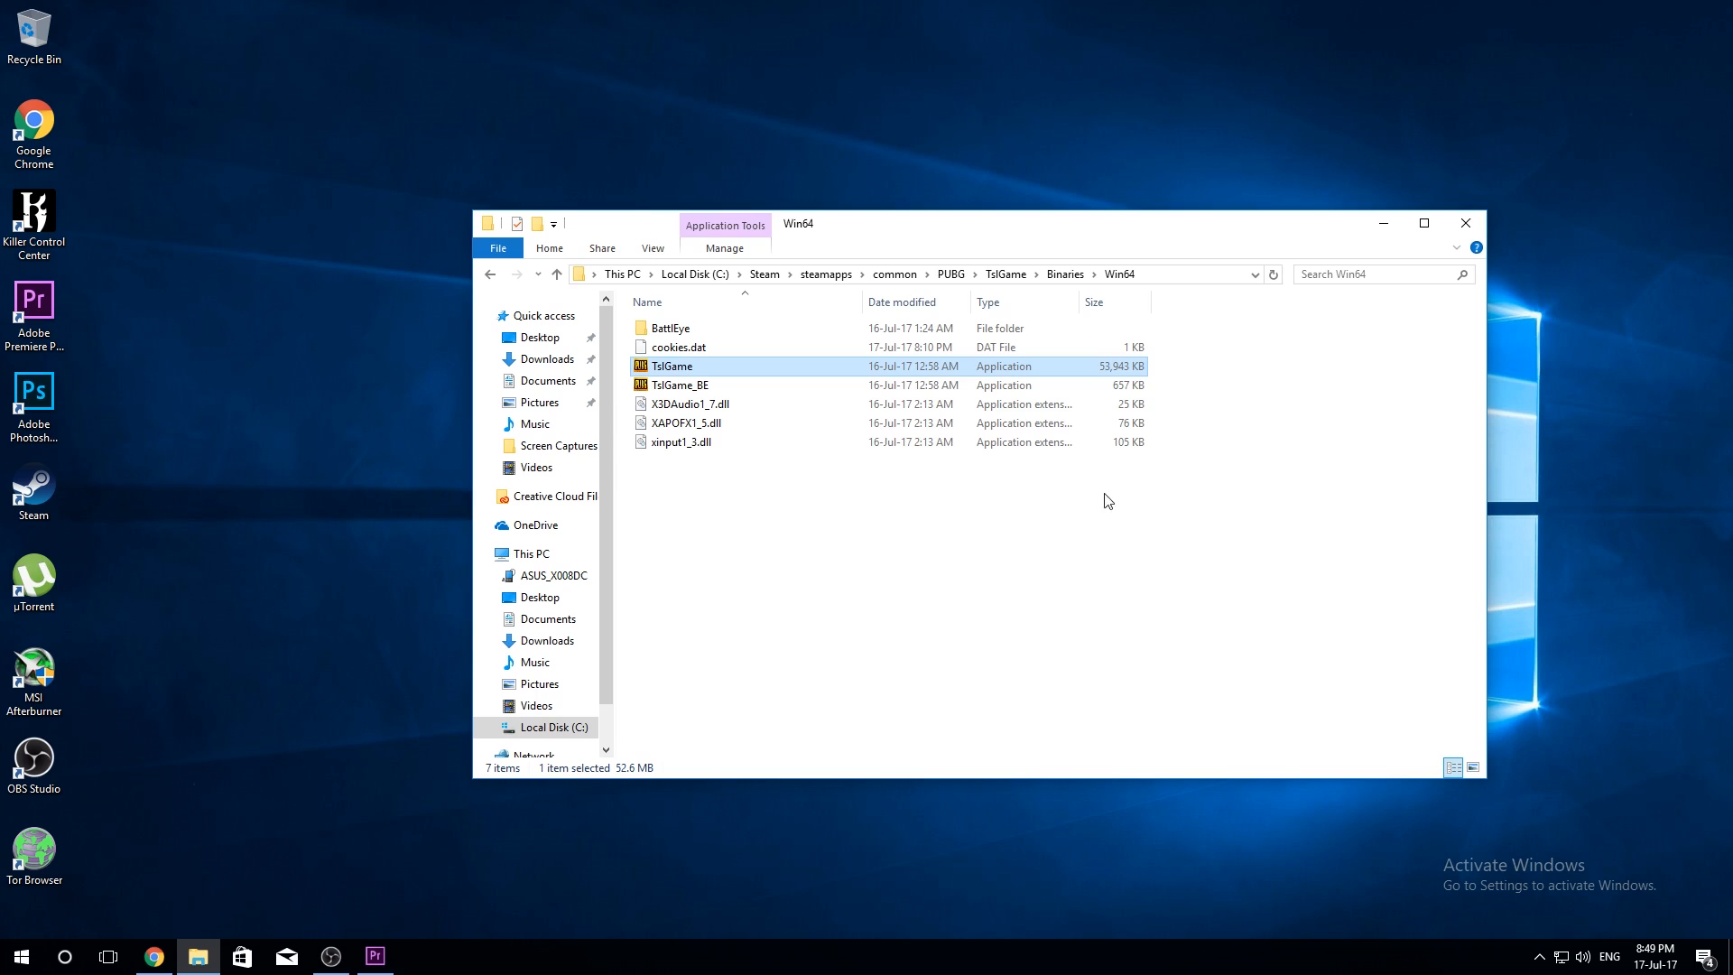
pyautogui.moveTo(893, 447)
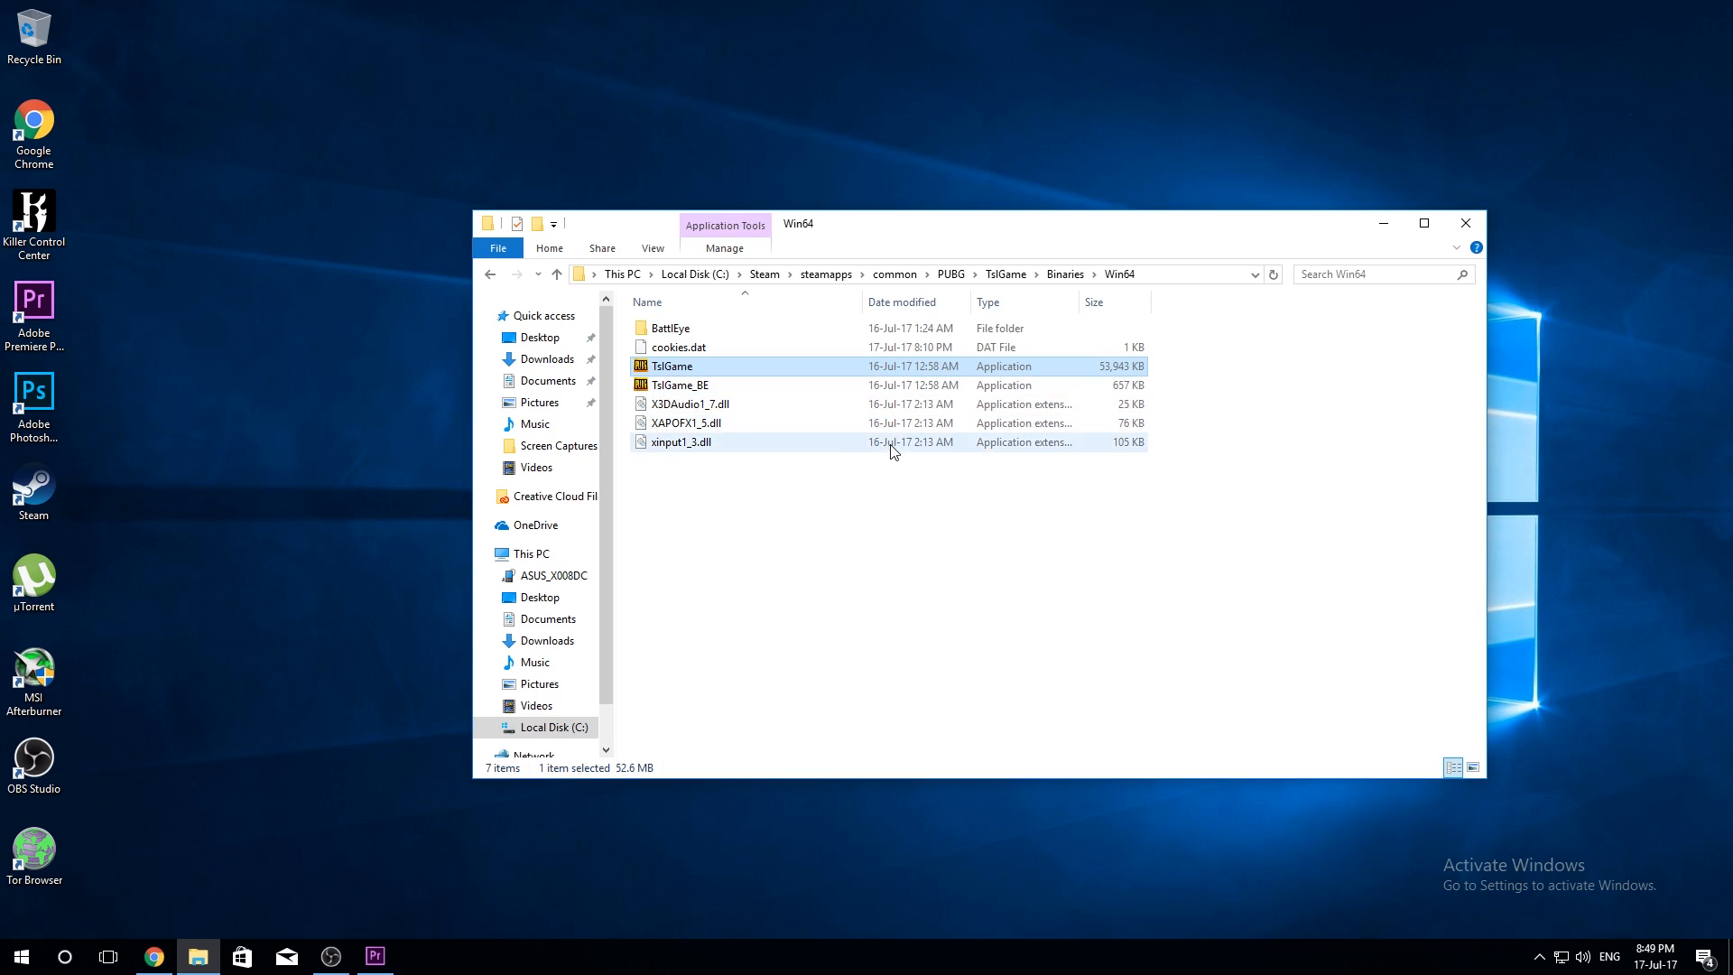
pyautogui.moveTo(174, 966)
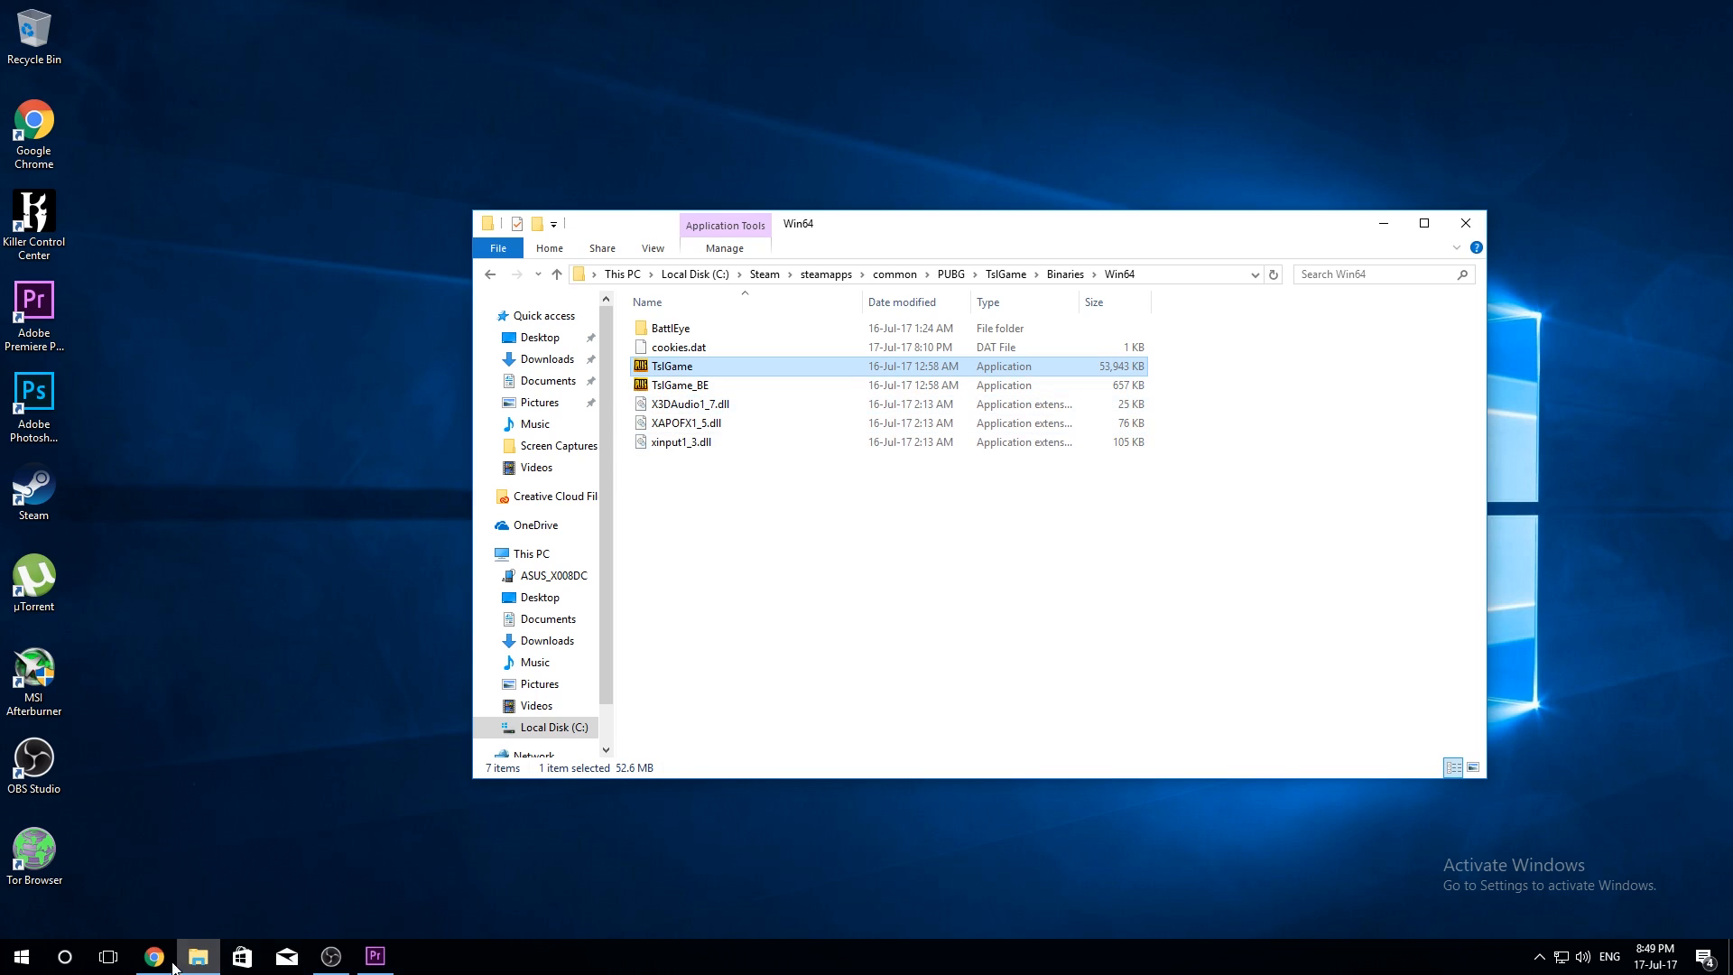
pyautogui.click(154, 955)
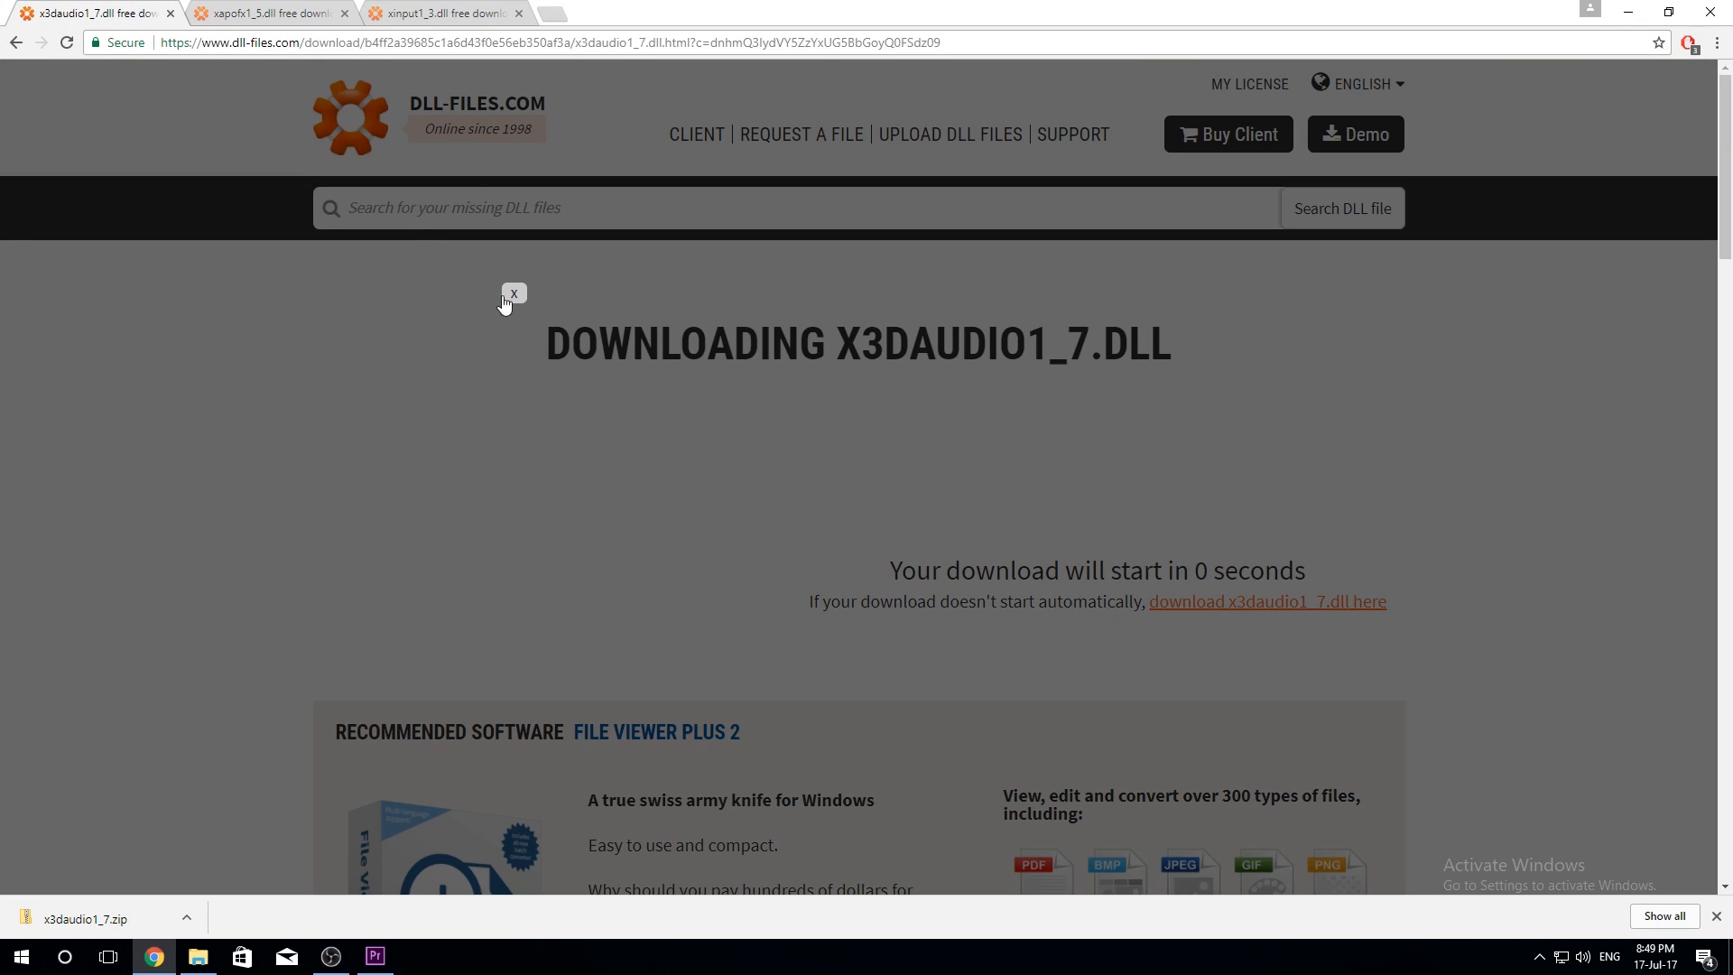
pyautogui.click(196, 956)
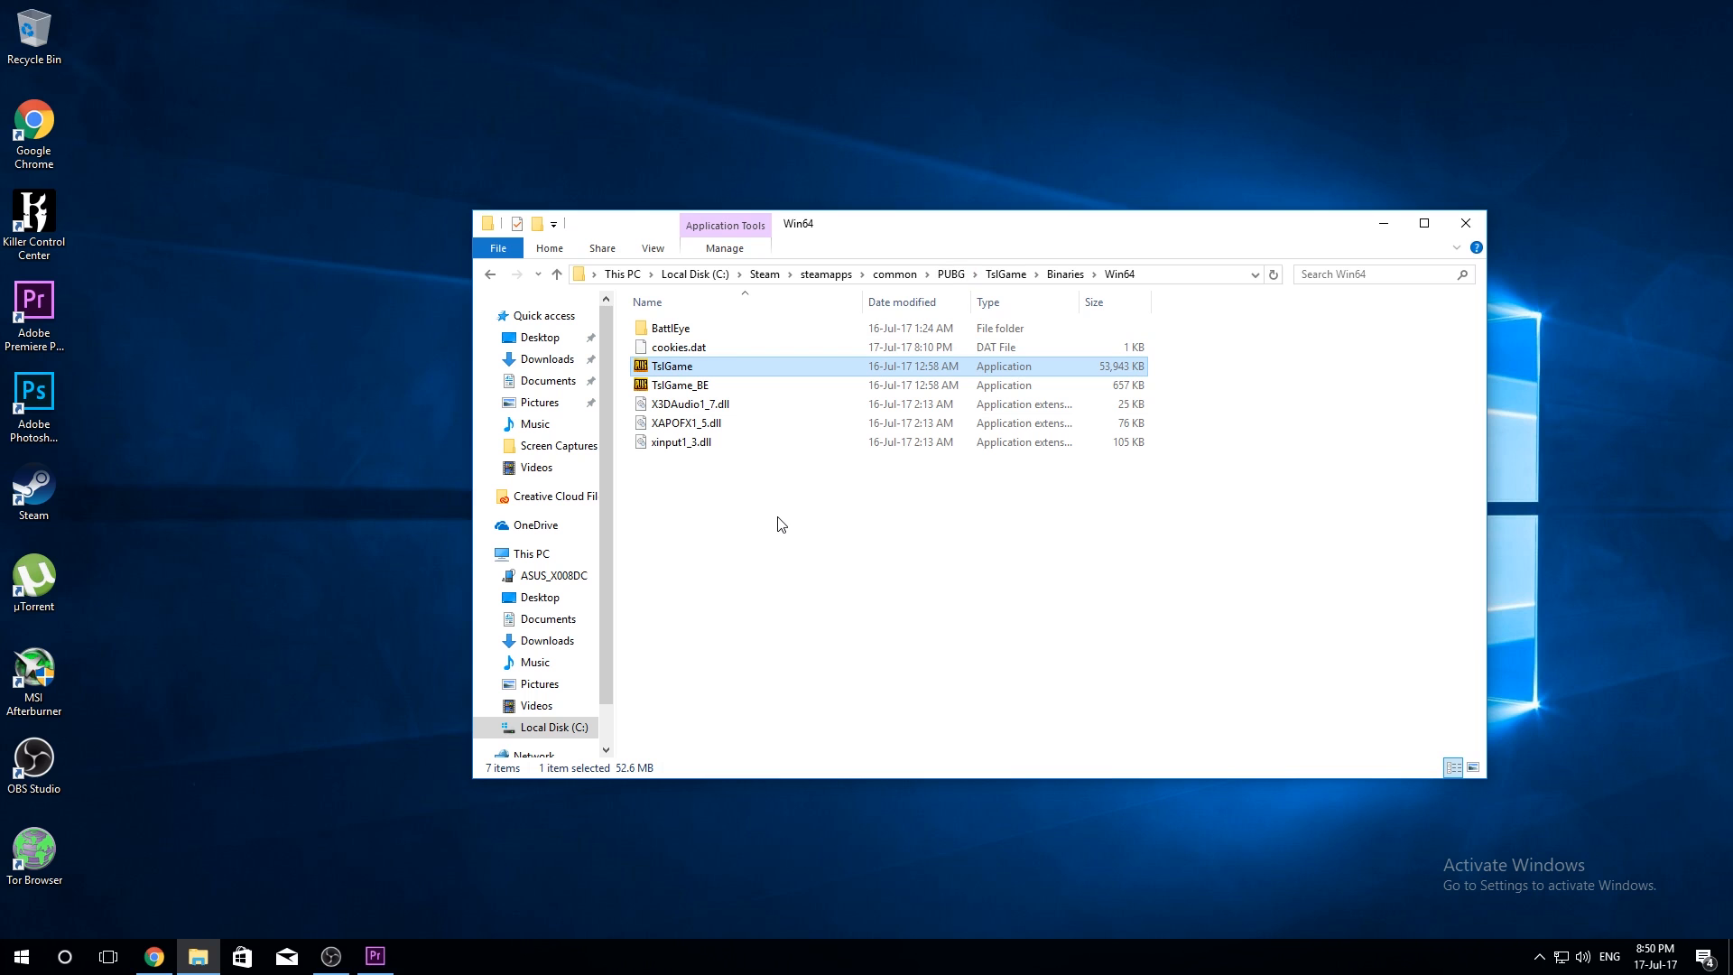